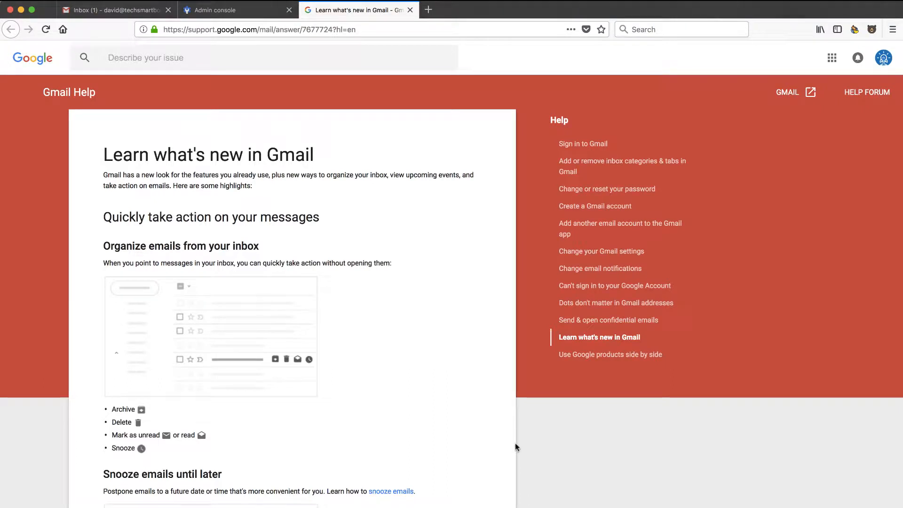
Read through the 'Learn what's new in Gmail' help article, then go back to the inbox
scroll(down, 3)
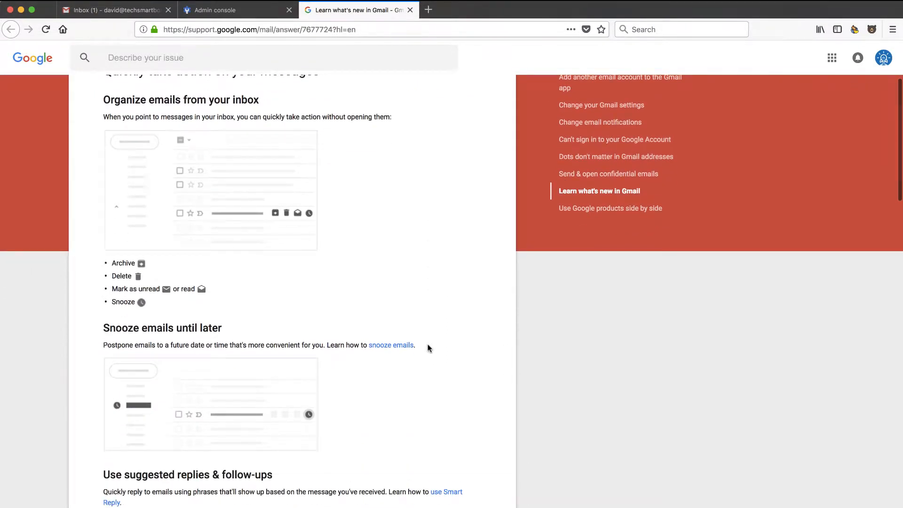
scroll(down, 3)
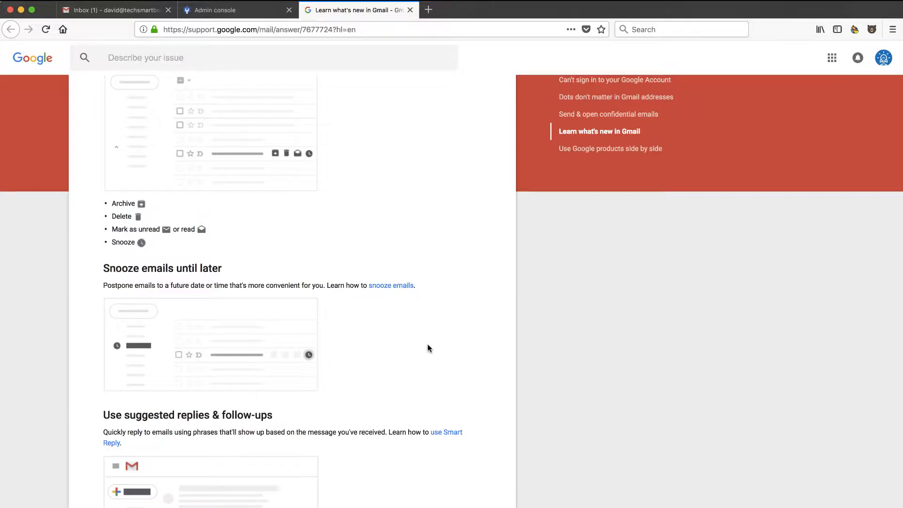
click(115, 10)
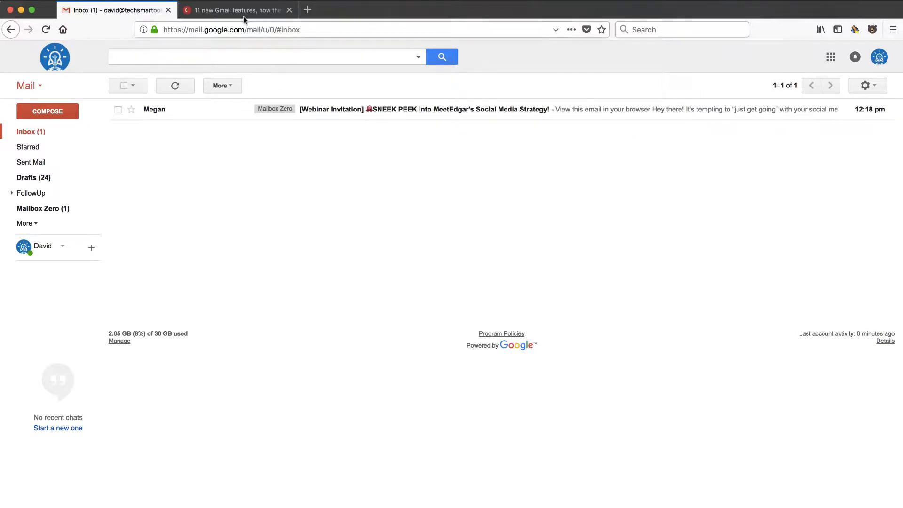
Read the CNET '11 new Gmail features' article from hover actions to assistive unsubscribe
click(236, 10)
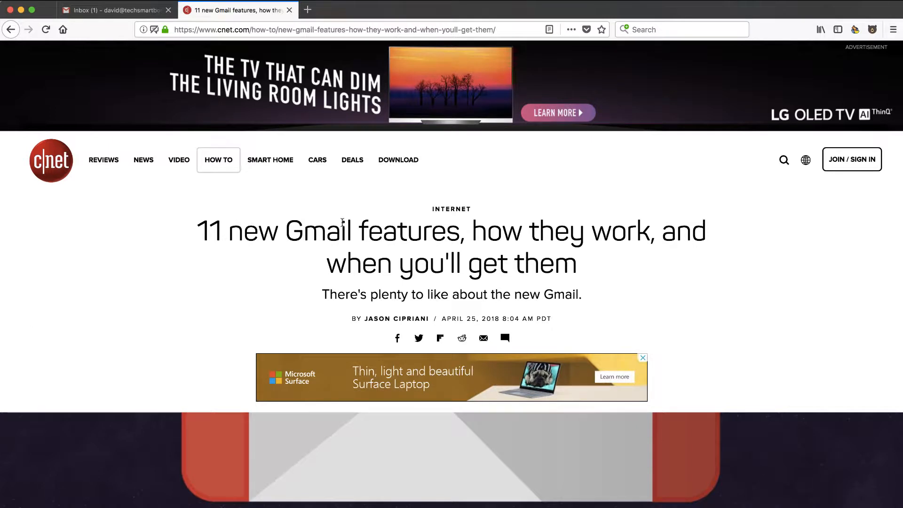
mouse_move(268, 272)
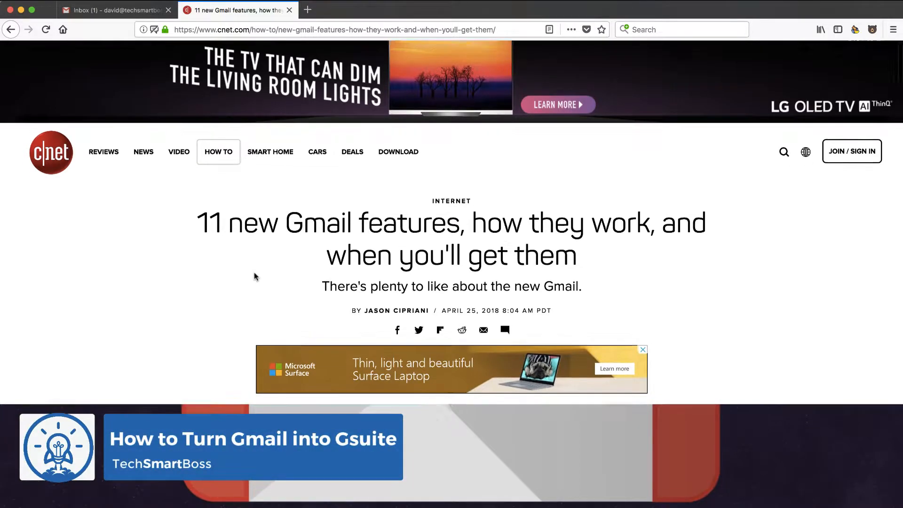
scroll(down, 3)
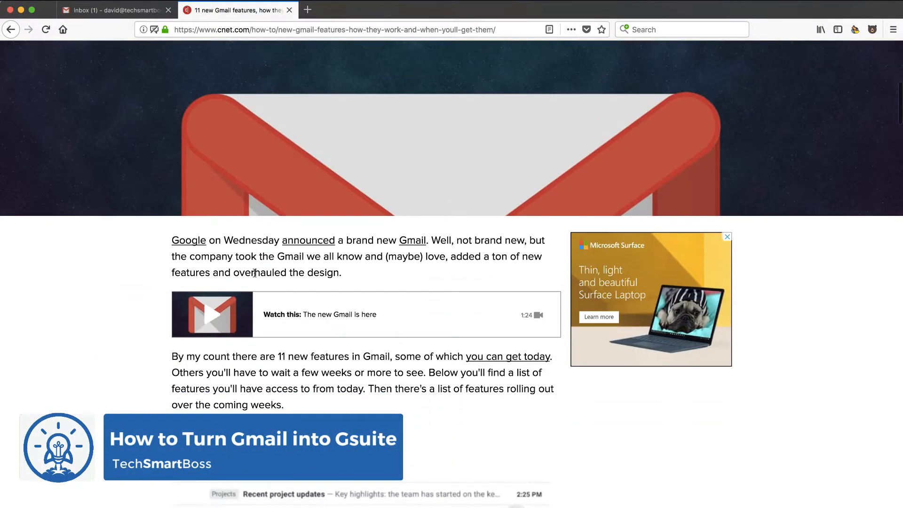
scroll(down, 3)
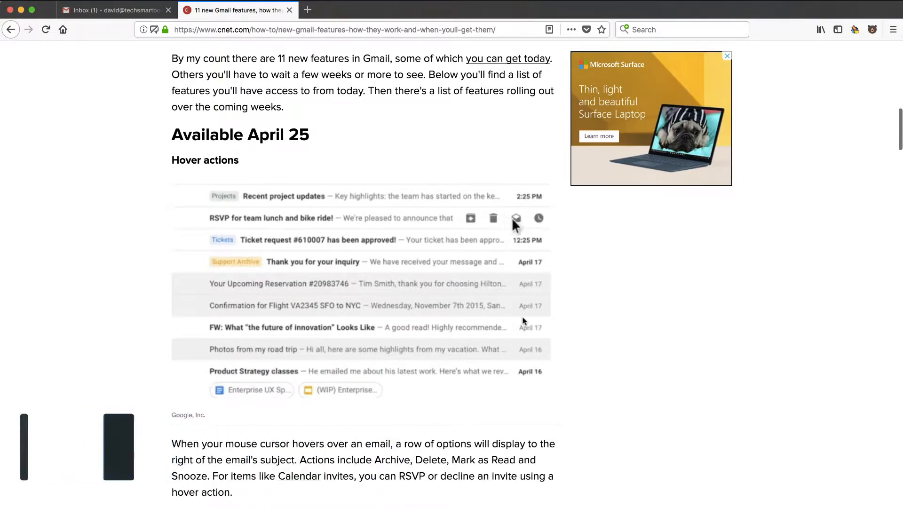
scroll(down, 3)
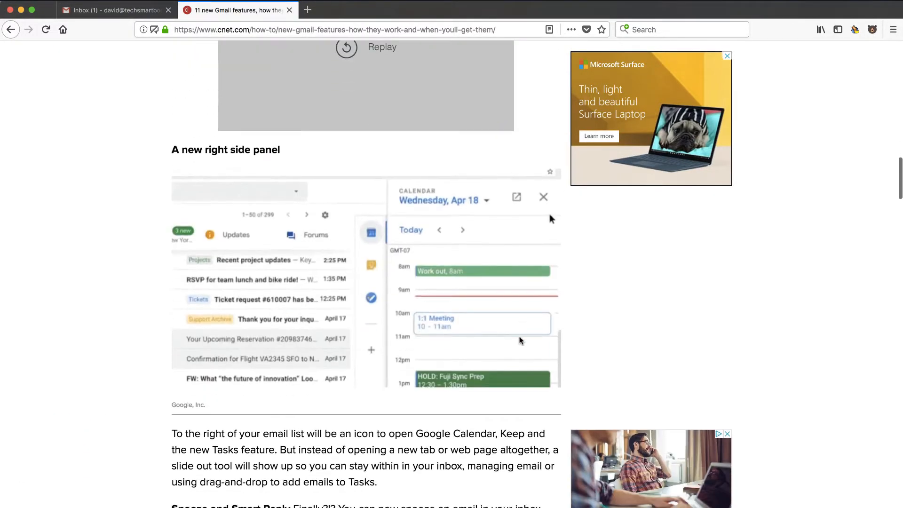
scroll(down, 3)
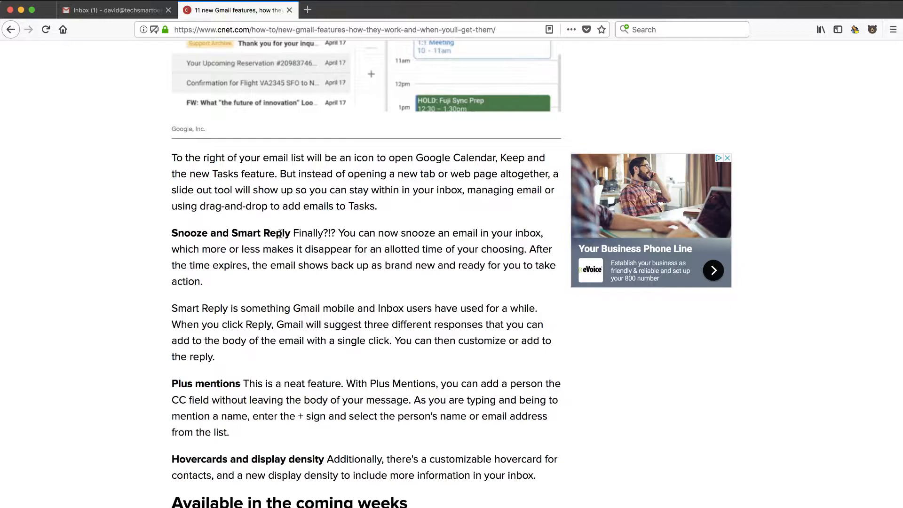
scroll(down, 3)
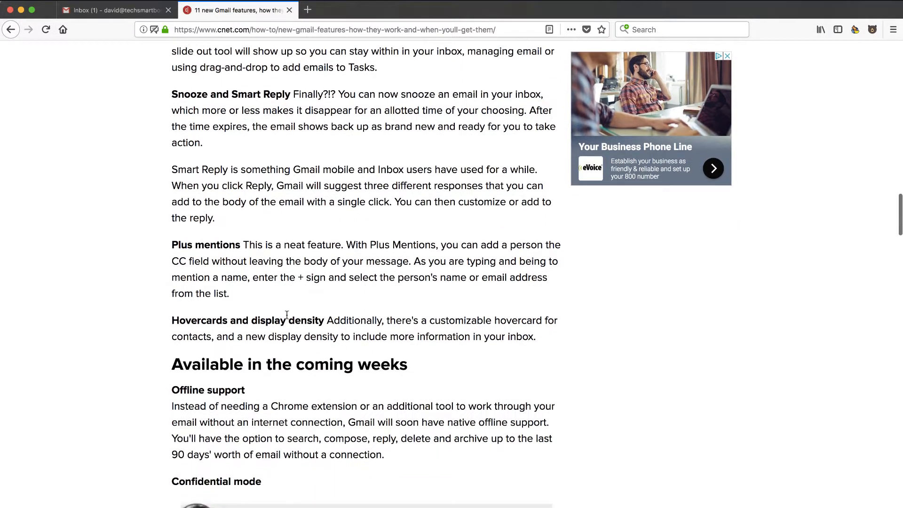
scroll(down, 3)
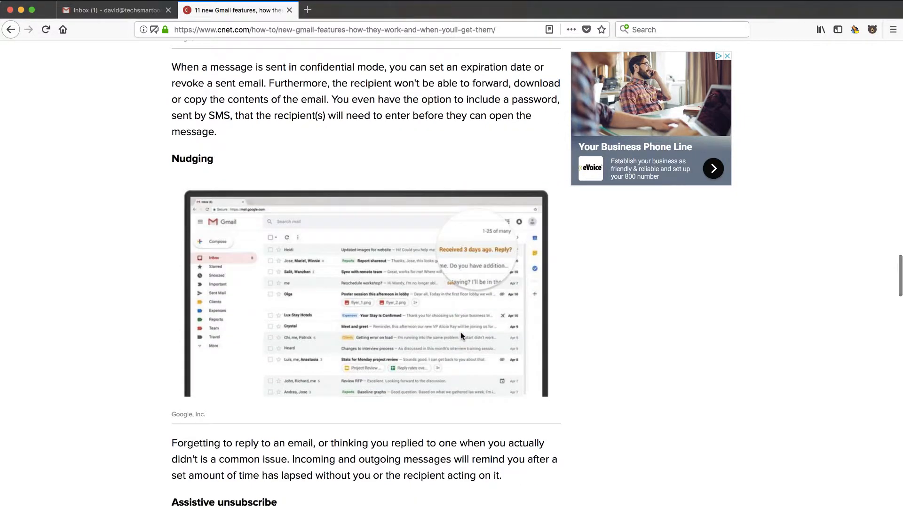
scroll(down, 3)
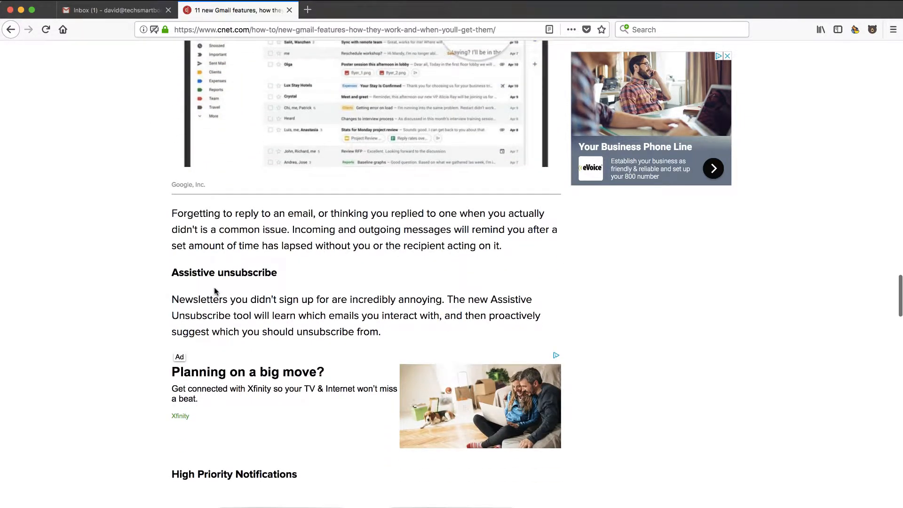
scroll(down, 3)
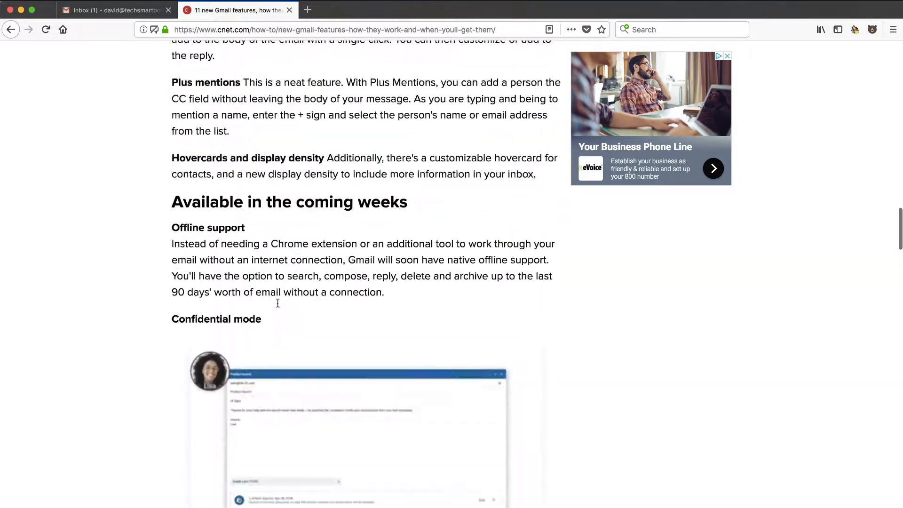
scroll(up, 3)
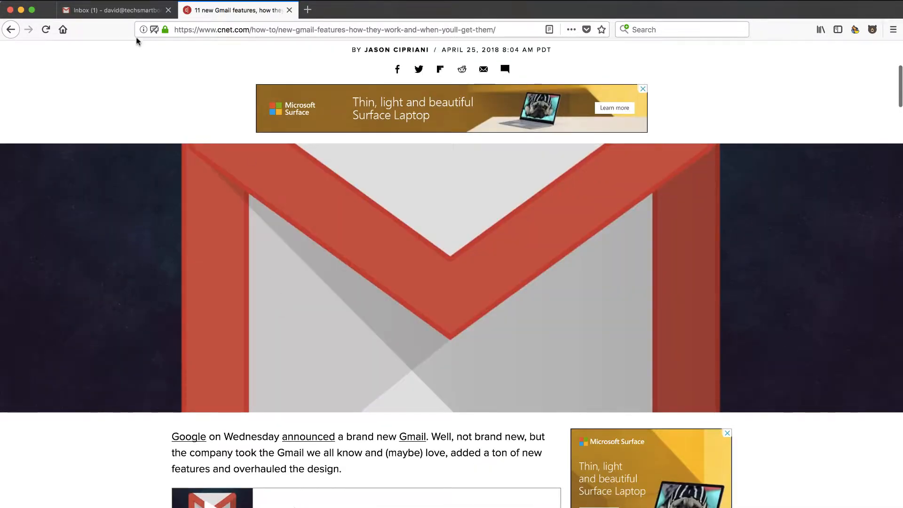
Go back to the Gmail inbox showing Megan's webinar invitation
click(115, 10)
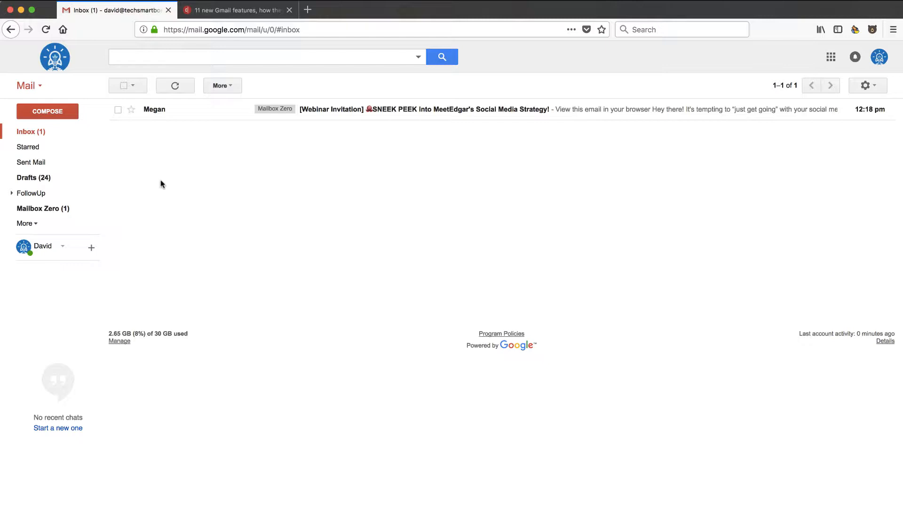
mouse_move(433, 160)
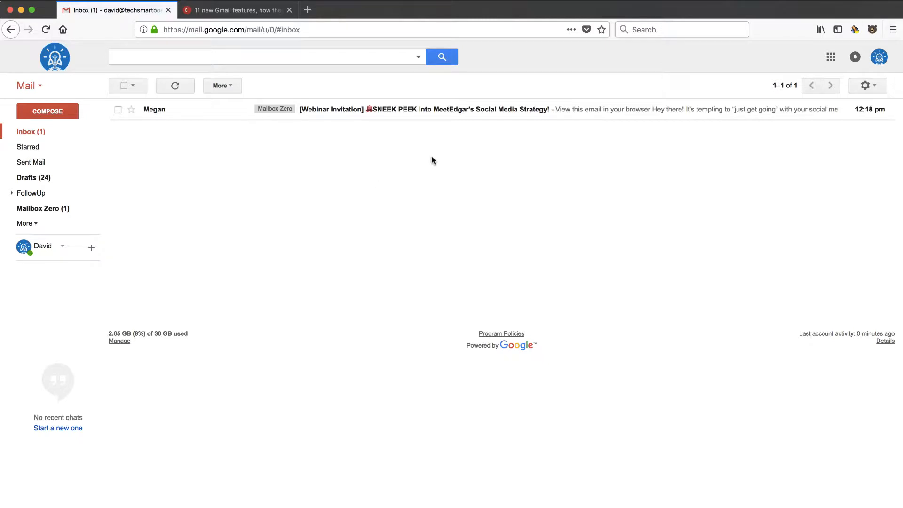
mouse_move(529, 139)
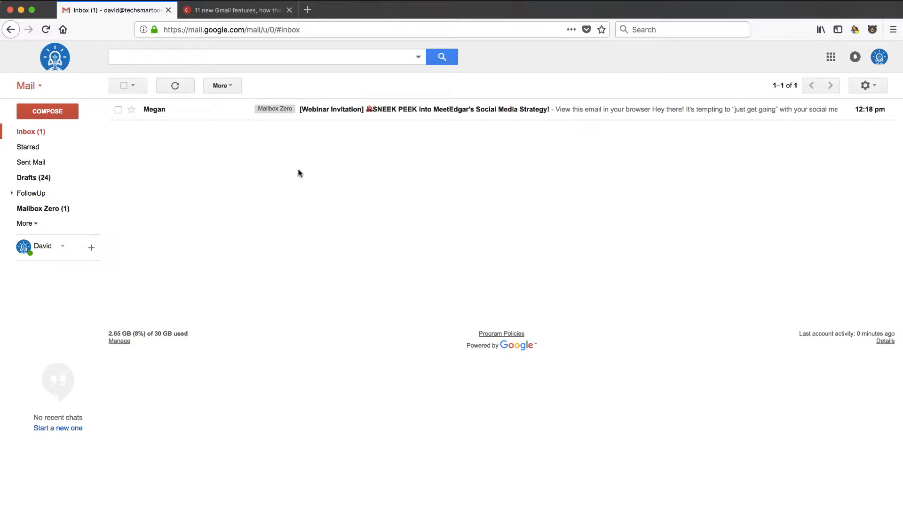
mouse_move(413, 125)
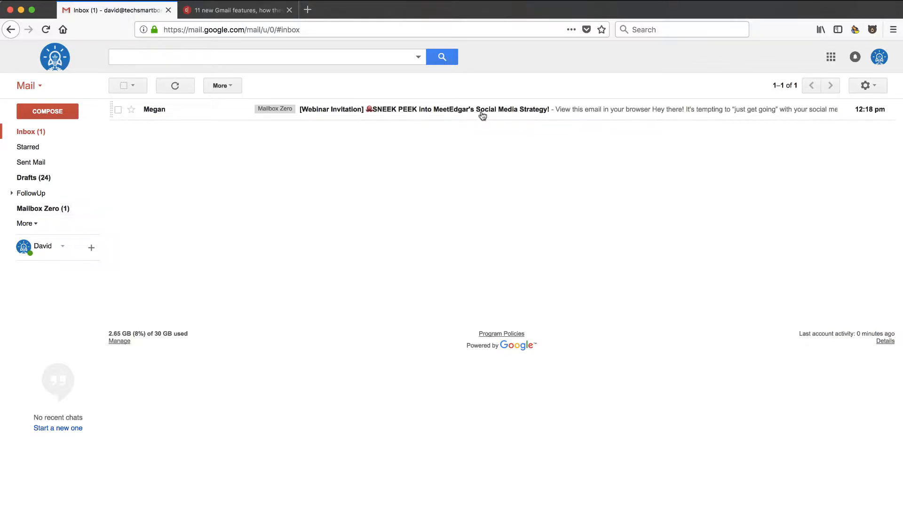
mouse_move(622, 124)
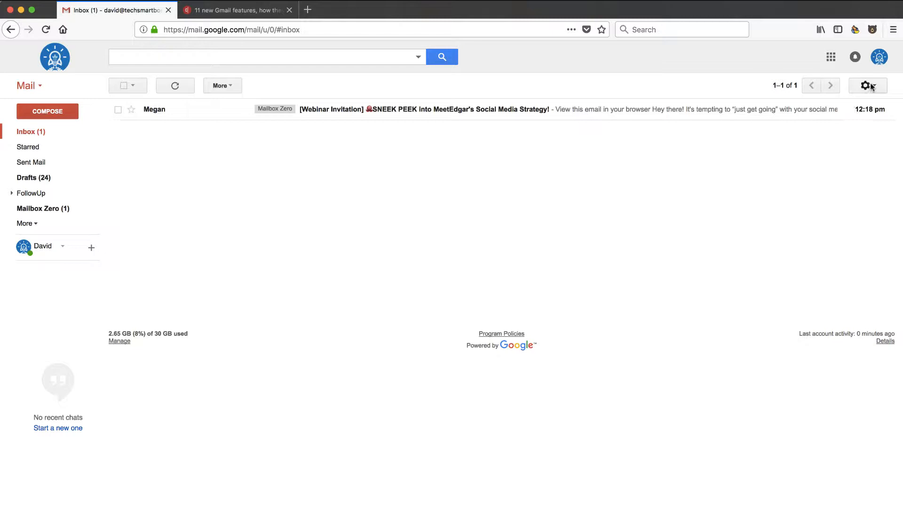
Open the Google Admin console via 'Manage this domain' in the gear menu
click(866, 85)
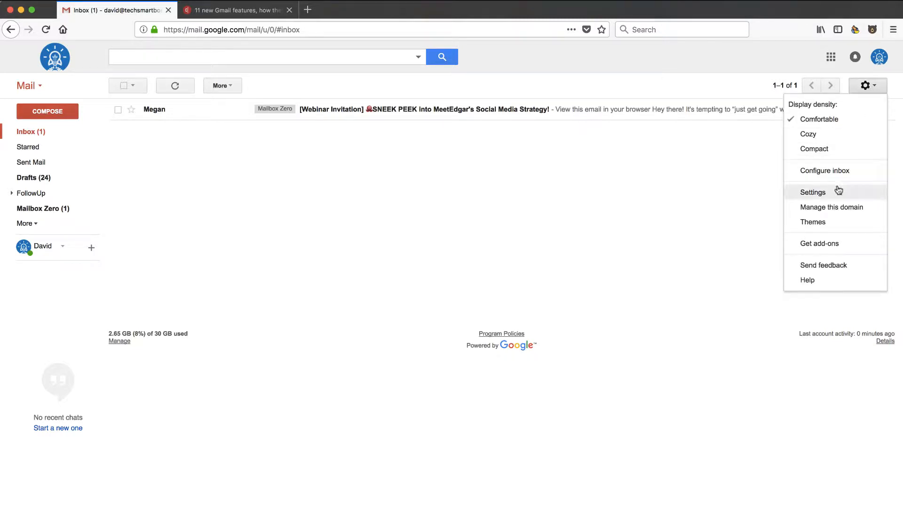
mouse_move(832, 207)
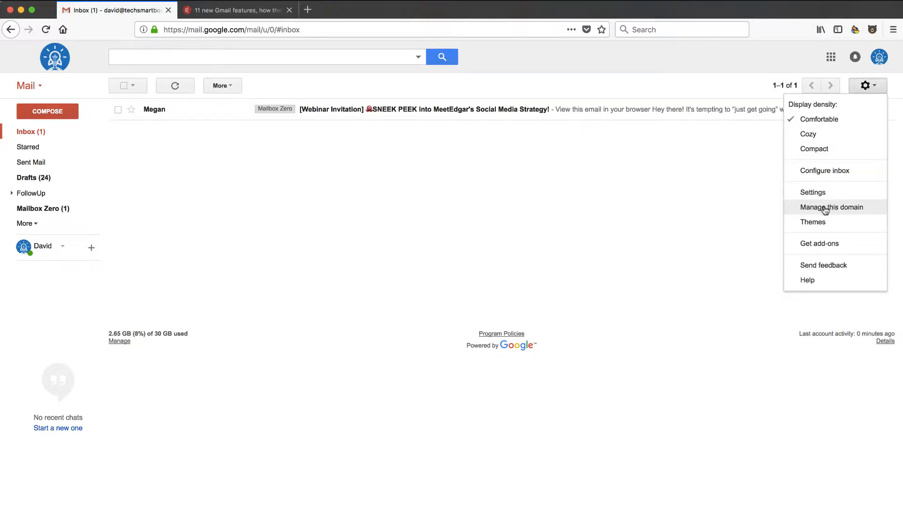
click(831, 207)
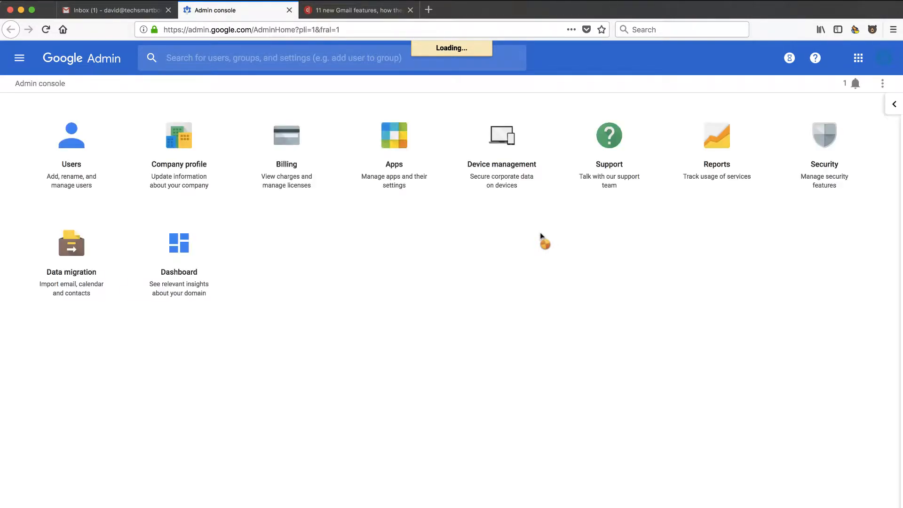
mouse_move(523, 237)
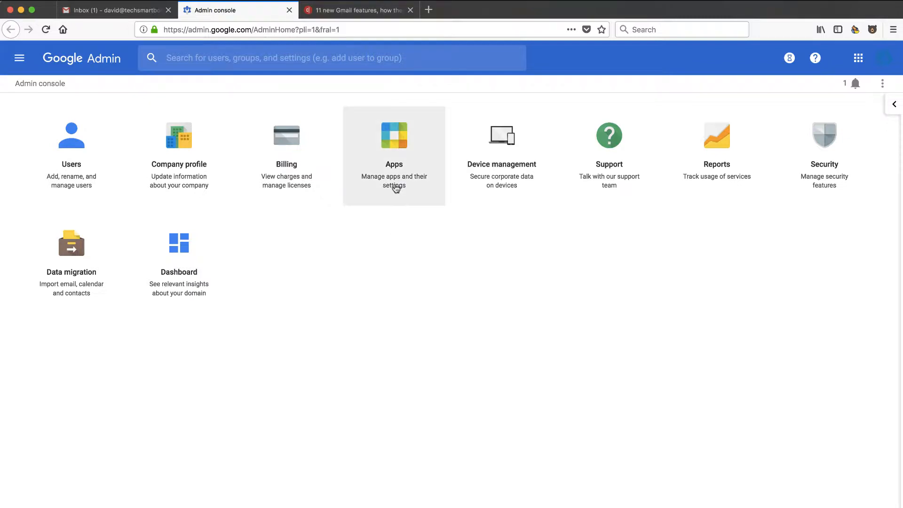
mouse_move(394, 179)
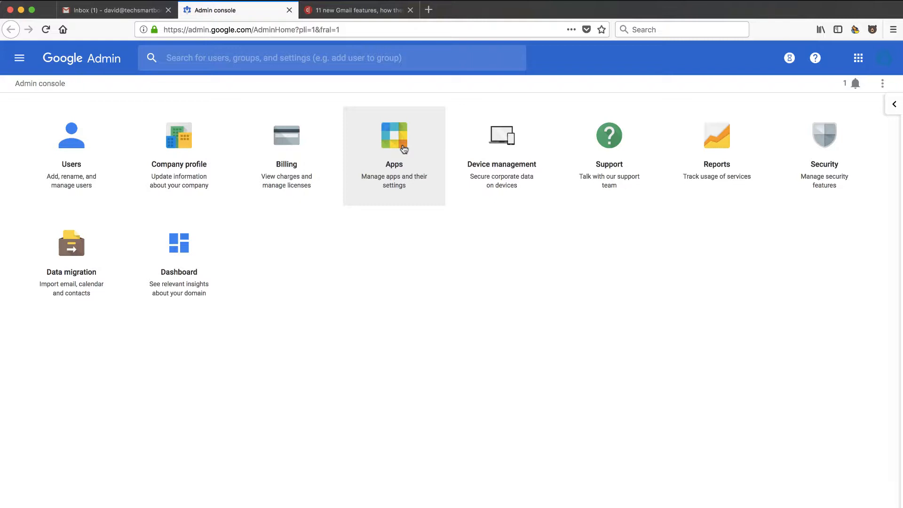
mouse_move(384, 210)
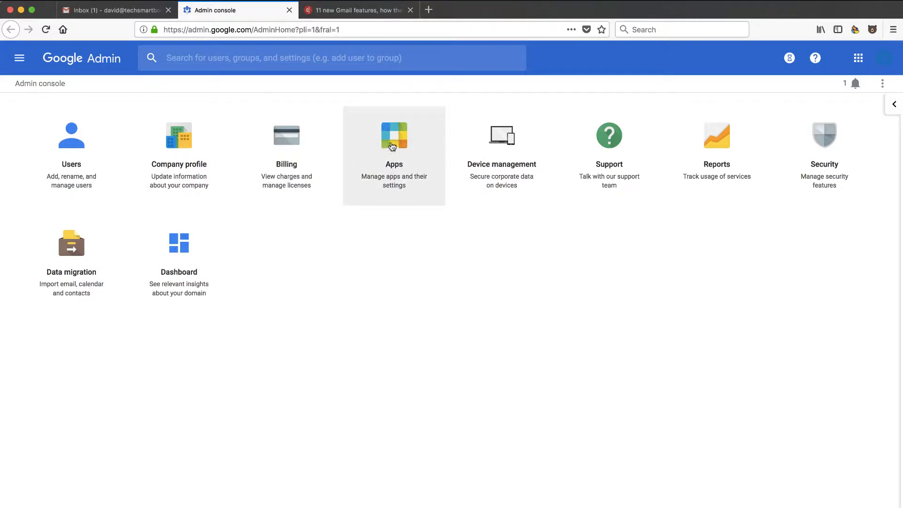
Open the Apps section from the Admin console home page
click(394, 136)
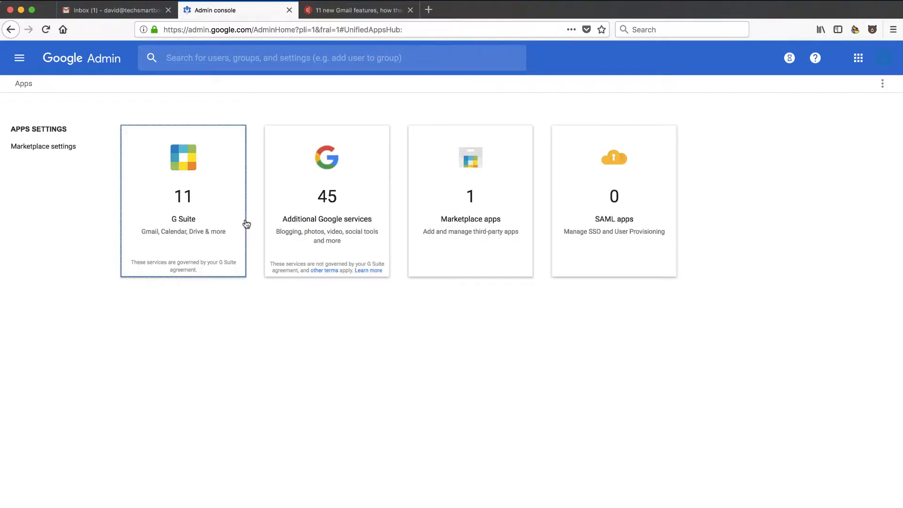
mouse_move(205, 187)
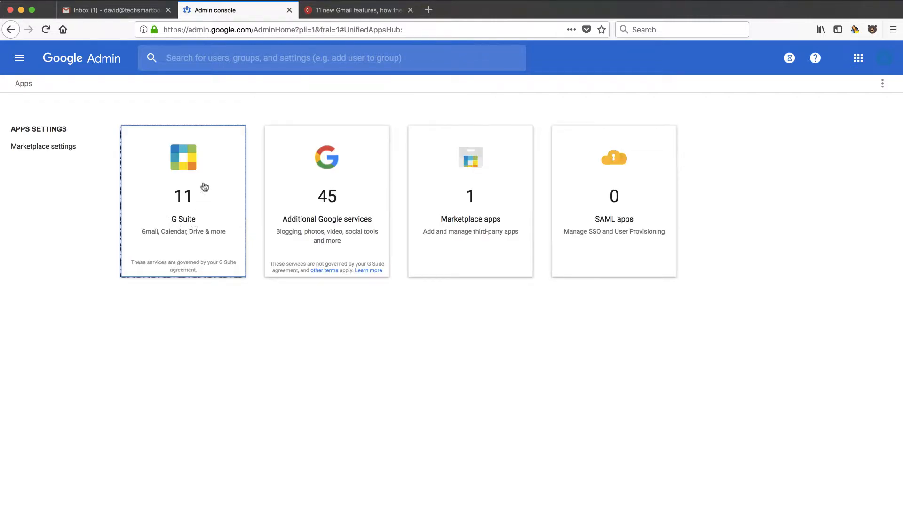
Open G Suite services, select Gmail and open its settings page
click(183, 196)
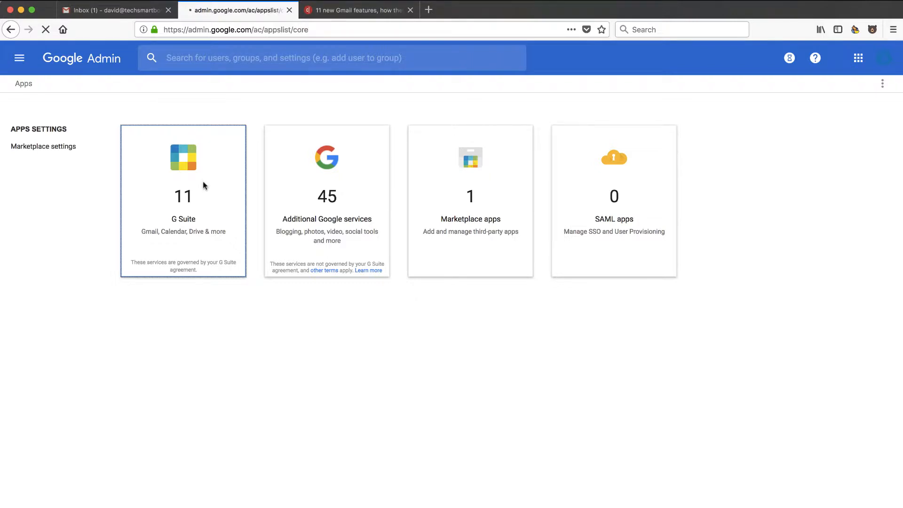
click(183, 196)
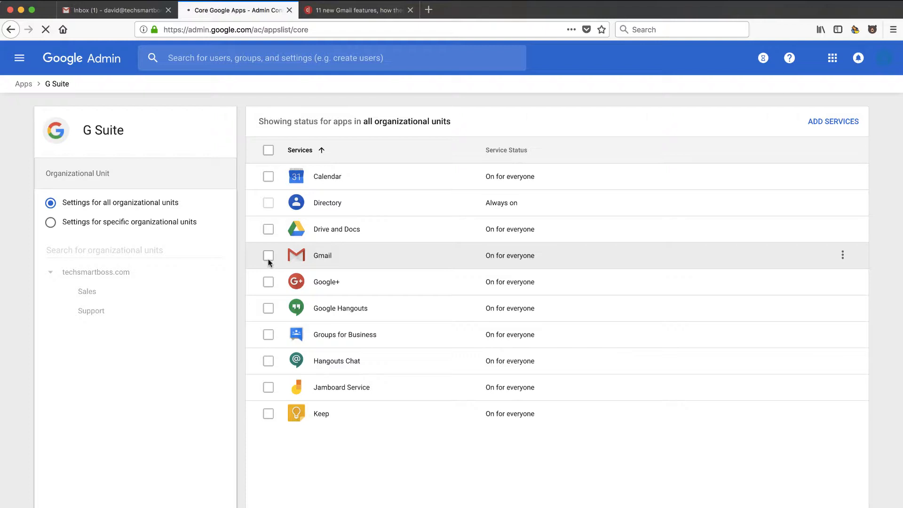
click(268, 255)
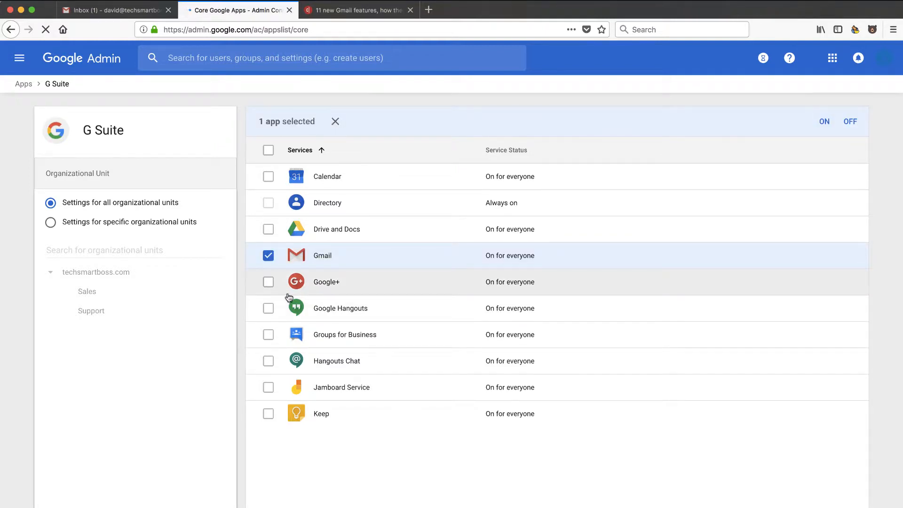
click(321, 255)
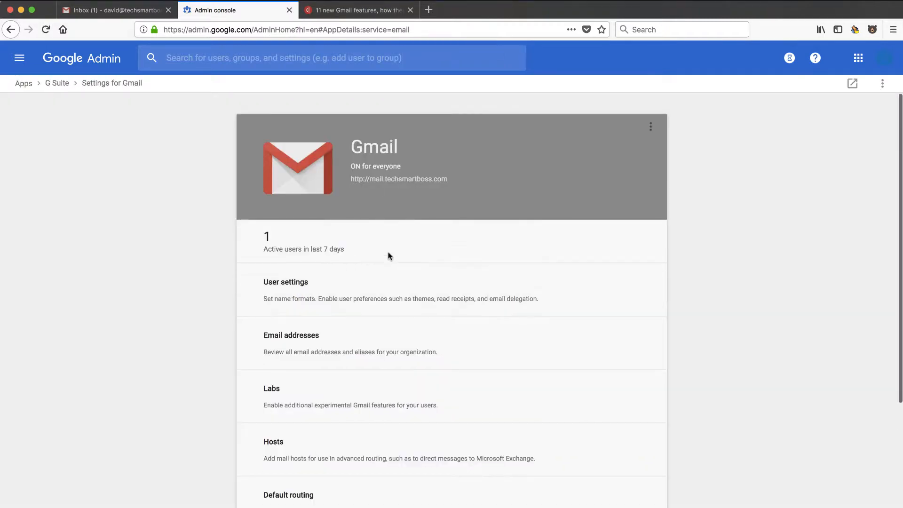
Expand Gmail User settings down to the New Gmail Early Adopter Program
click(286, 281)
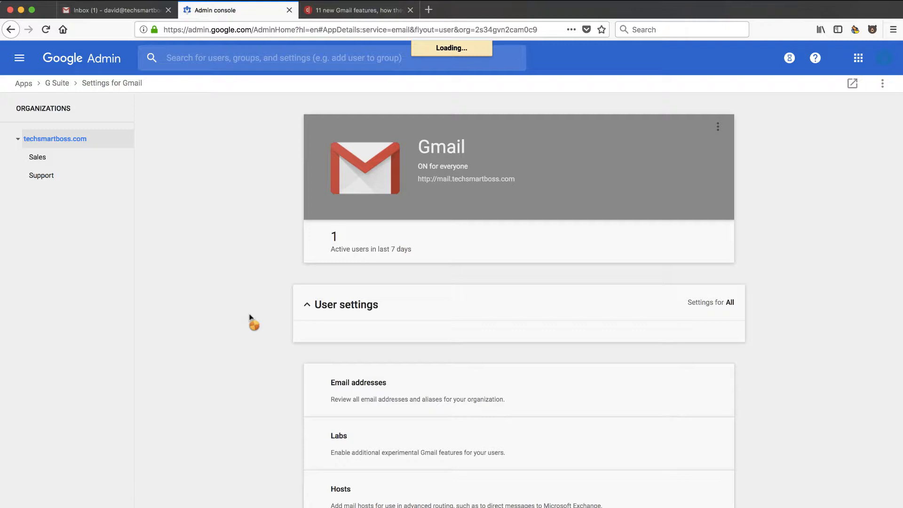
mouse_move(281, 339)
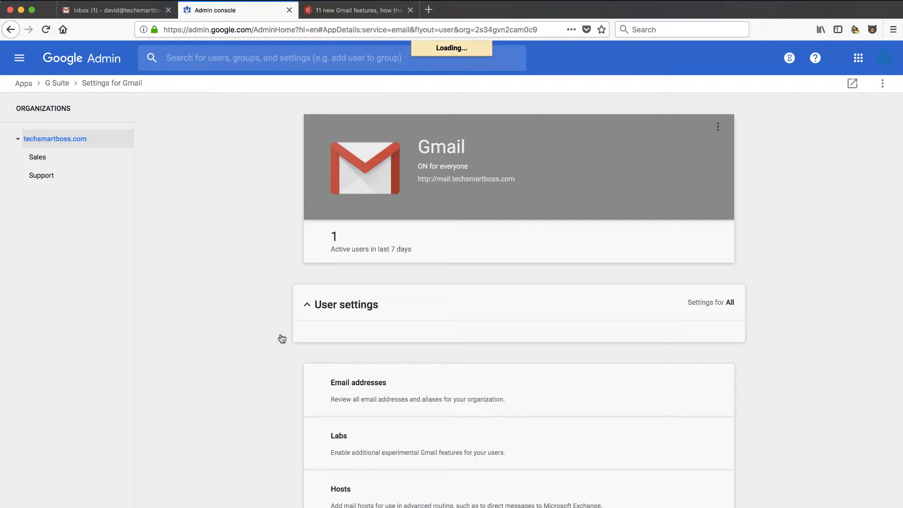
scroll(down, 3)
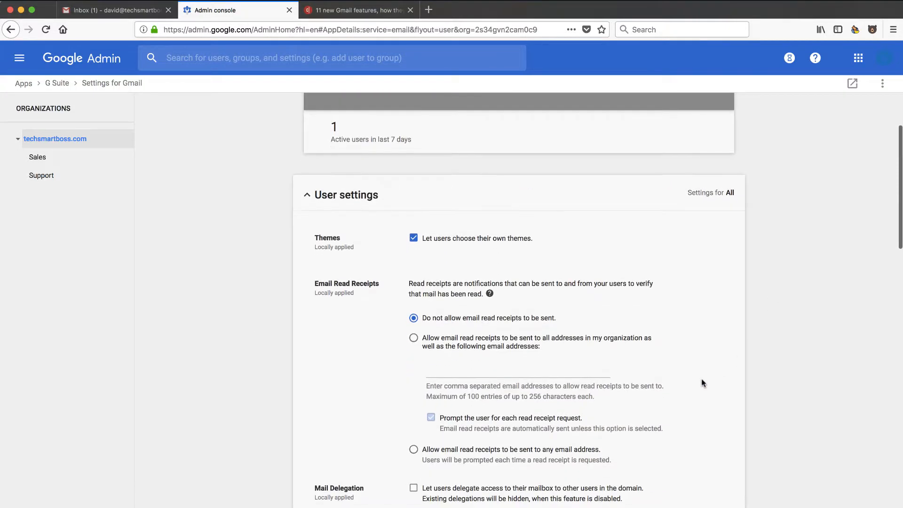
scroll(down, 3)
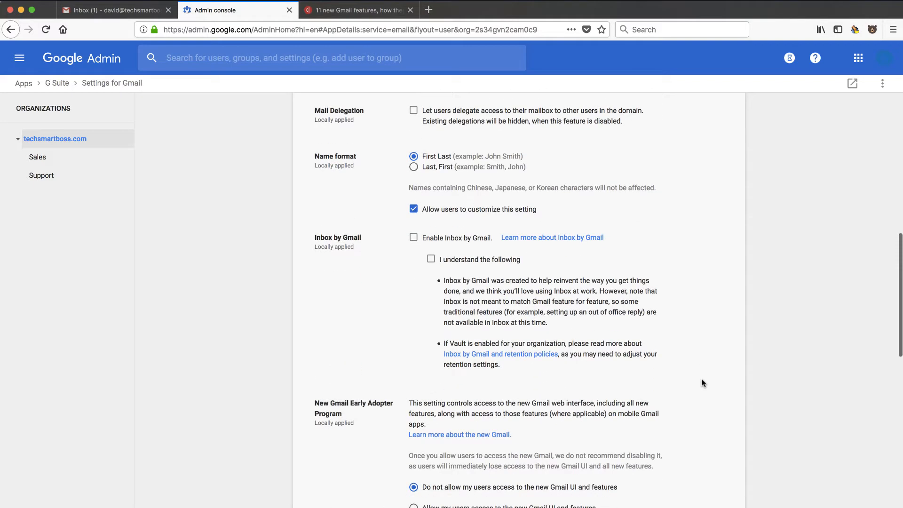
scroll(down, 3)
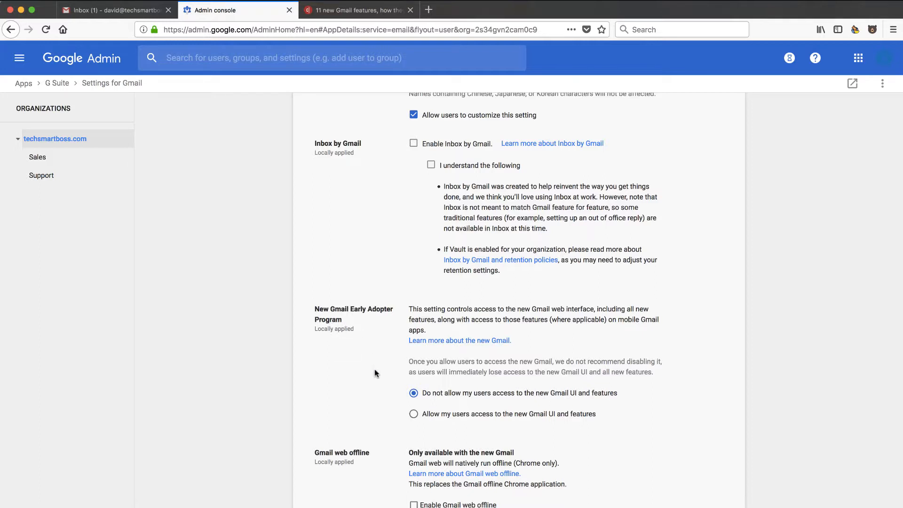
mouse_move(481, 331)
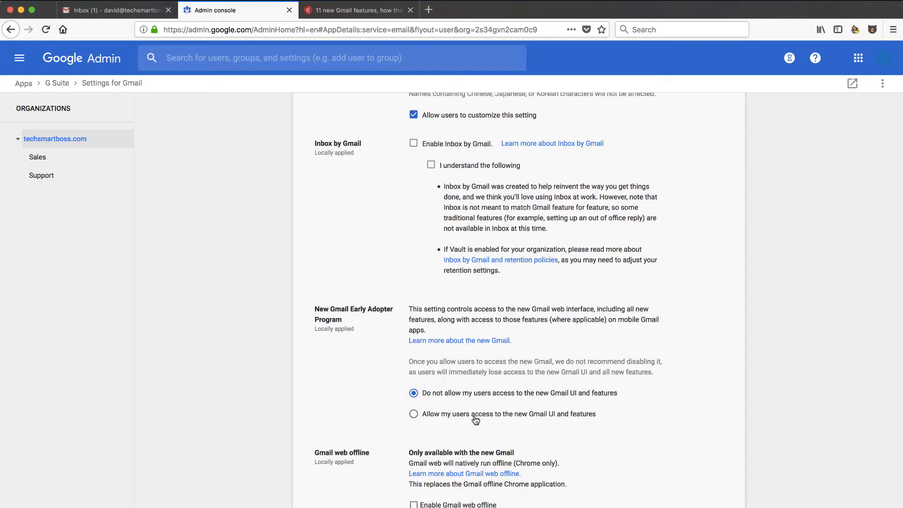
mouse_move(414, 414)
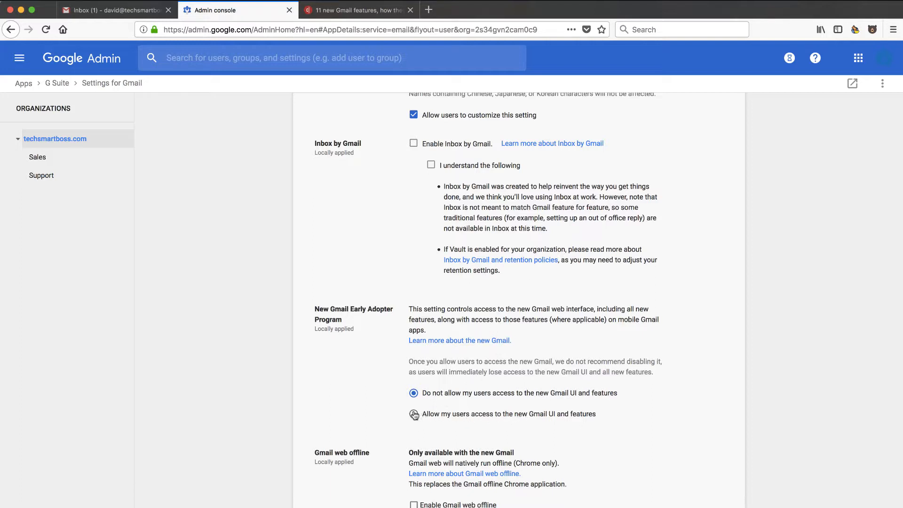
Select 'Allow my users access to the new Gmail UI and features' and let it save
click(413, 414)
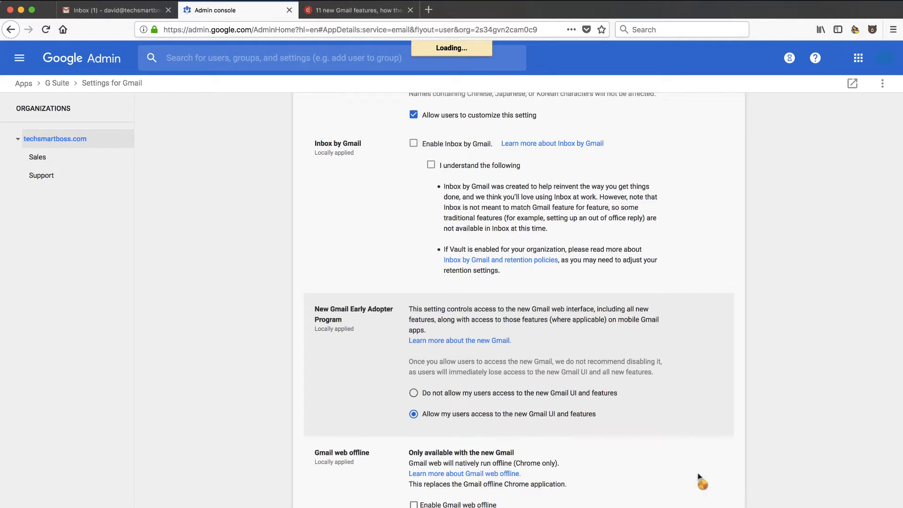
mouse_move(240, 290)
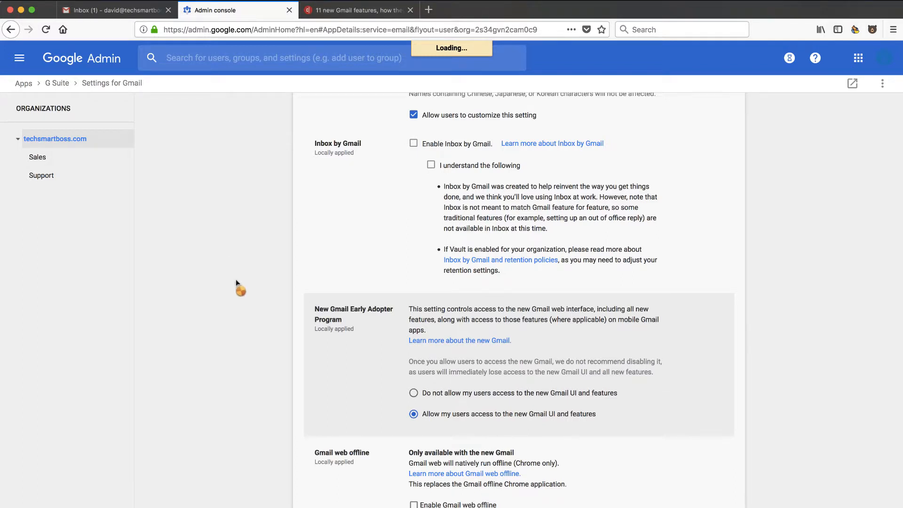
mouse_move(240, 195)
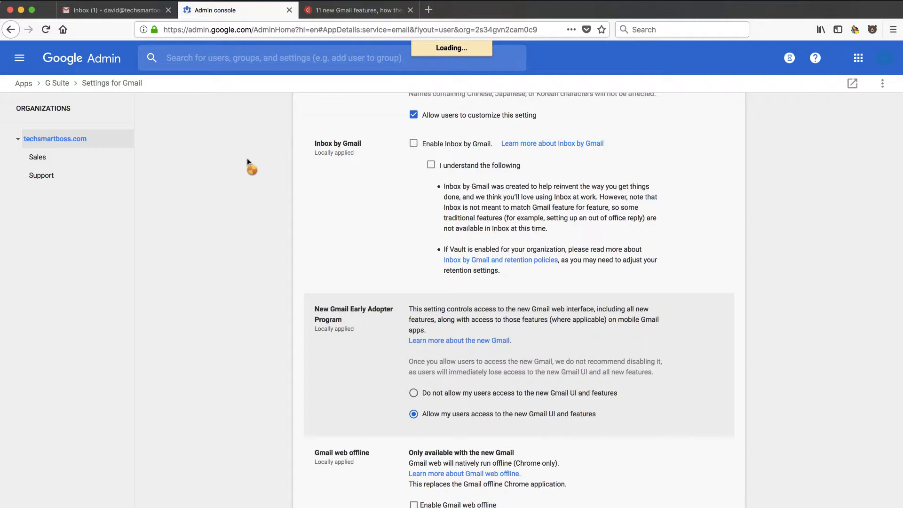
mouse_move(248, 252)
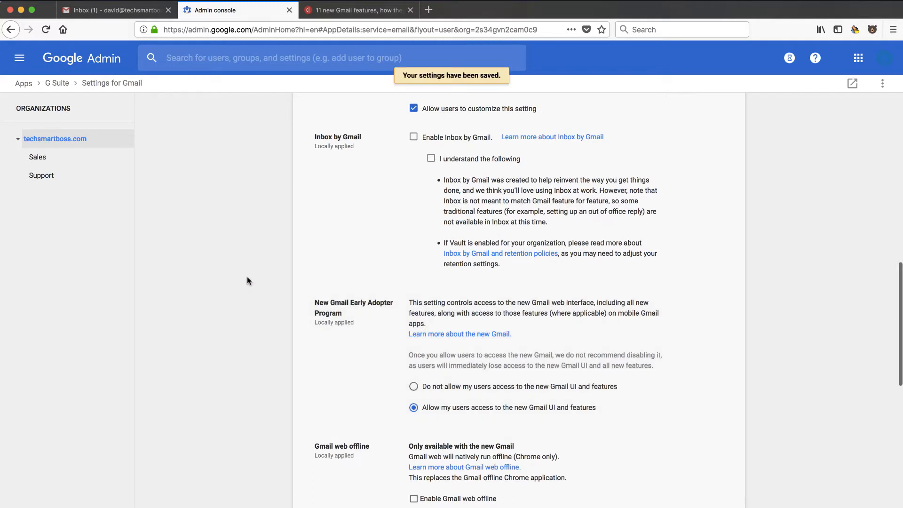
scroll(up, 3)
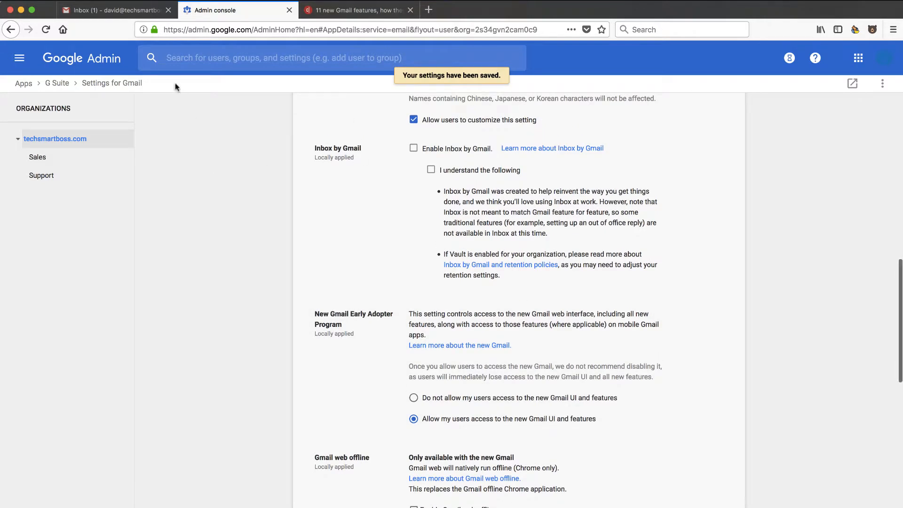
Back in Gmail, choose 'Try the new Tech Smart Boss Mail' from the gear menu
click(115, 10)
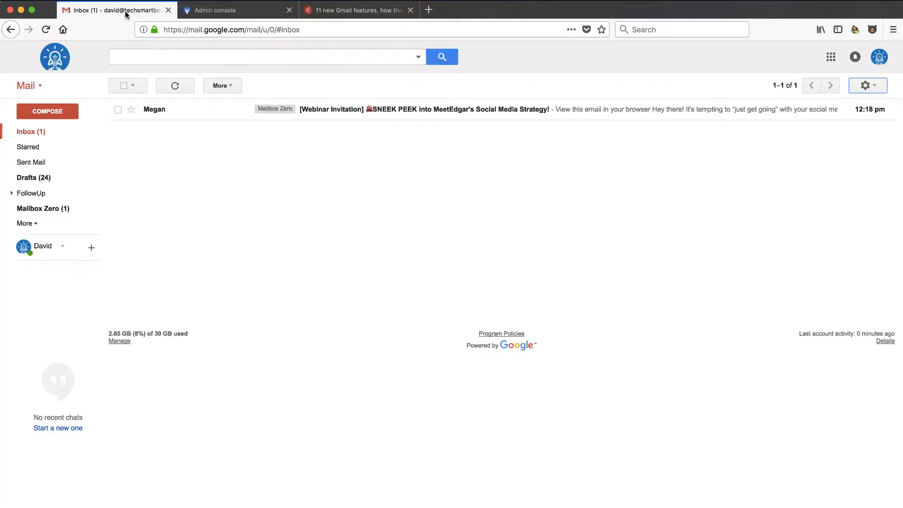
mouse_move(603, 369)
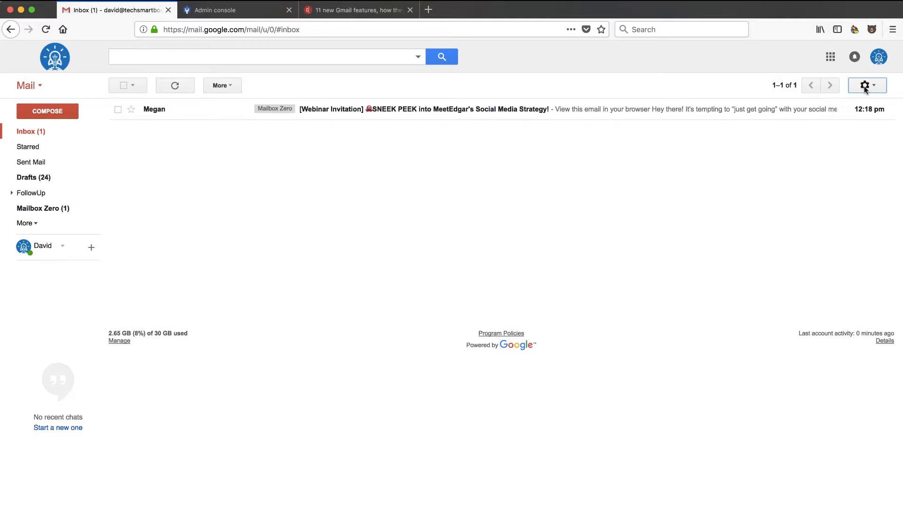
click(865, 85)
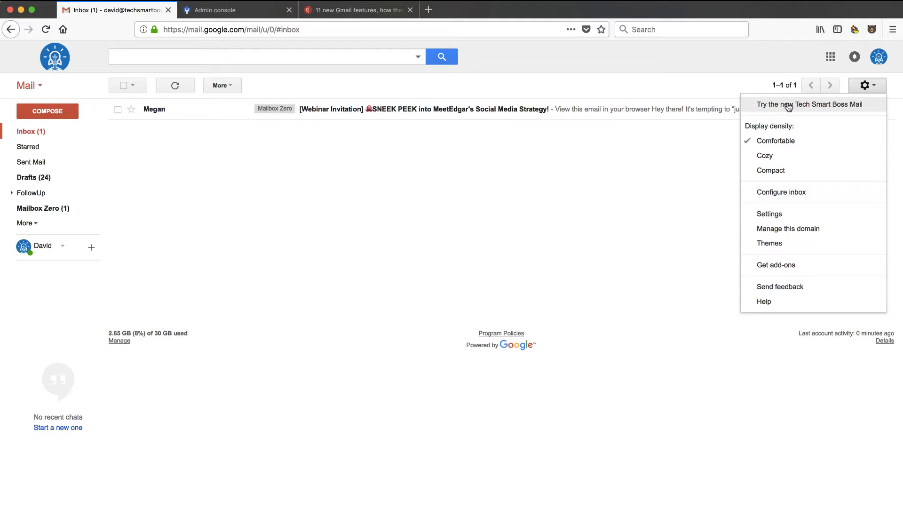
click(867, 85)
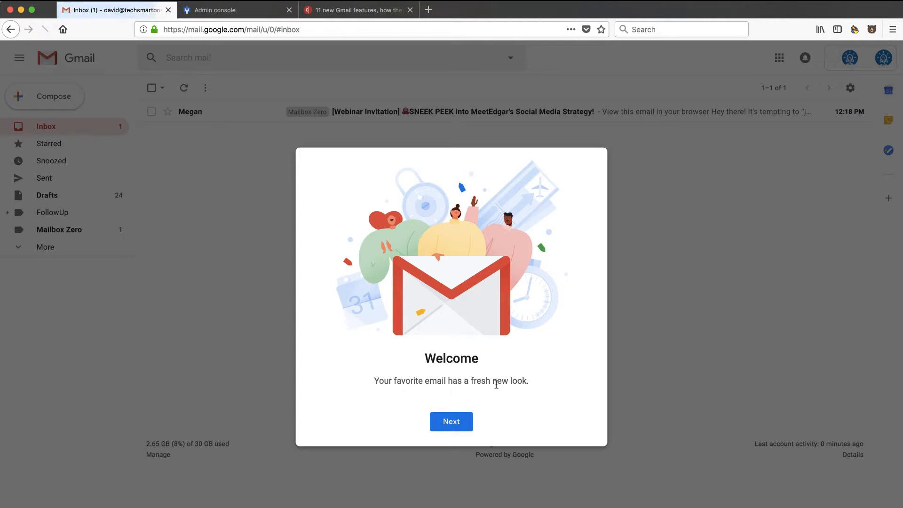
Pass the welcome screen, preview Comfortable, then confirm the Default inbox view
click(451, 421)
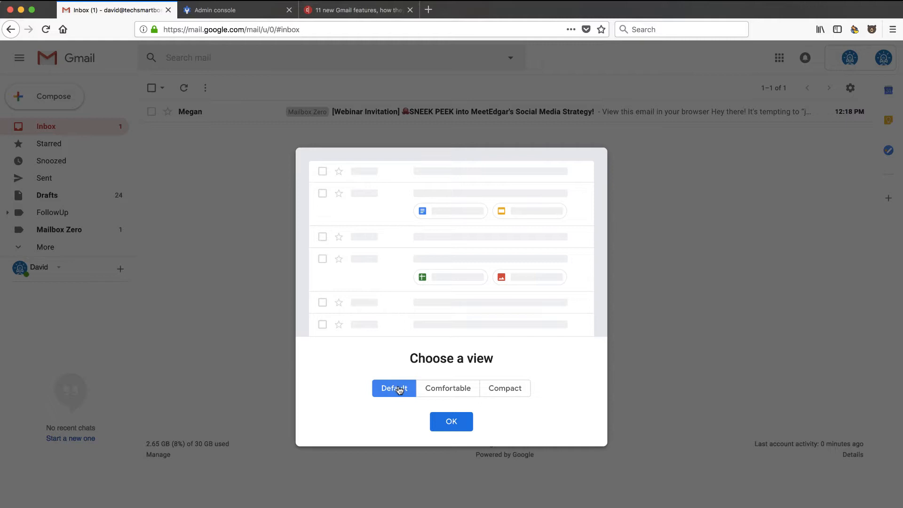
click(448, 387)
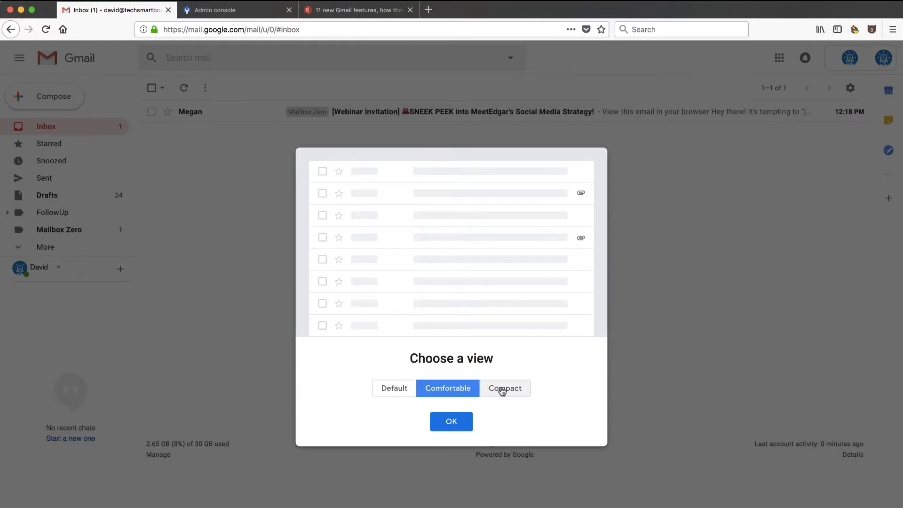
click(394, 388)
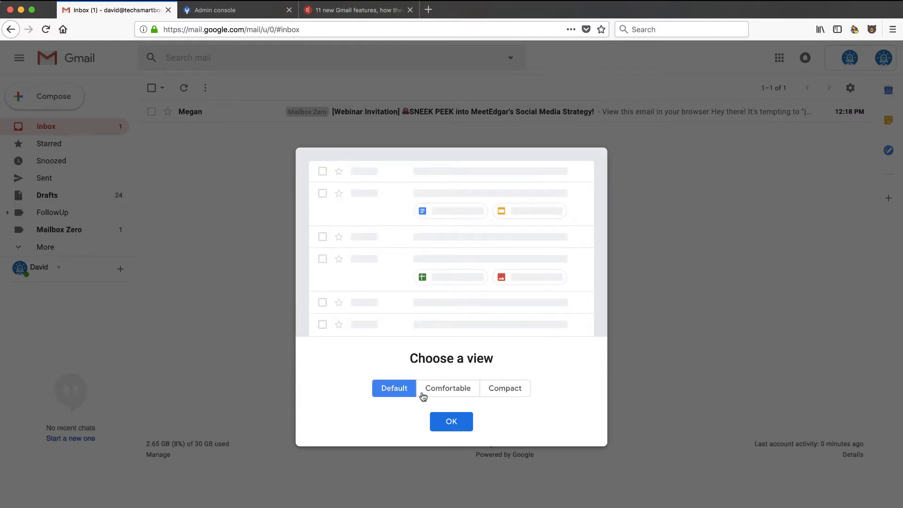
click(451, 422)
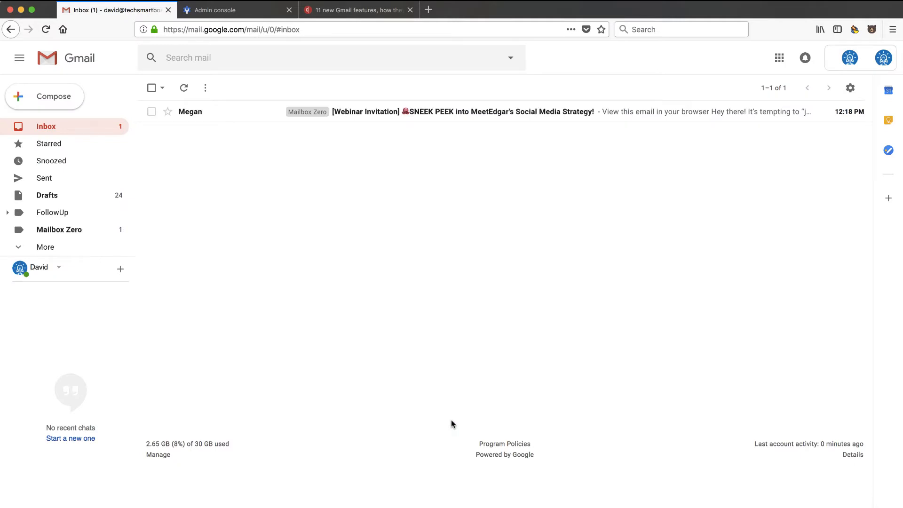
mouse_move(459, 295)
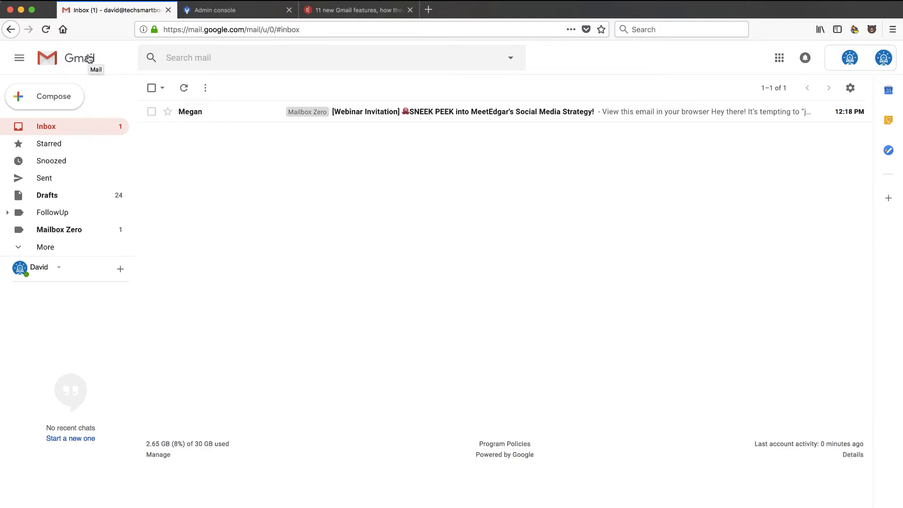
mouse_move(74, 62)
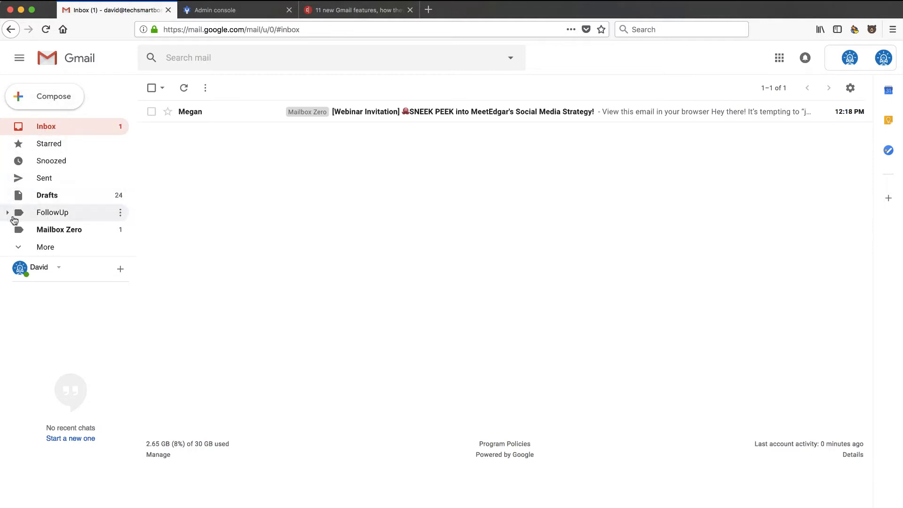
mouse_move(767, 112)
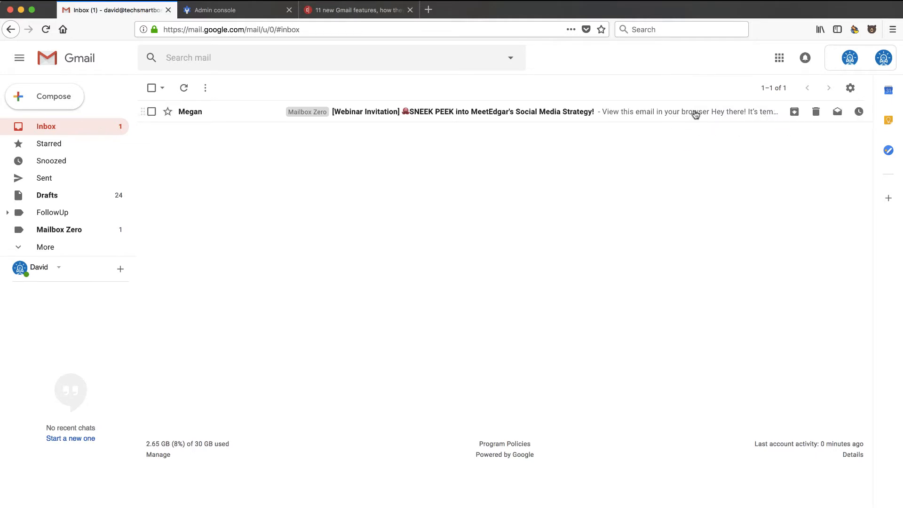
mouse_move(794, 112)
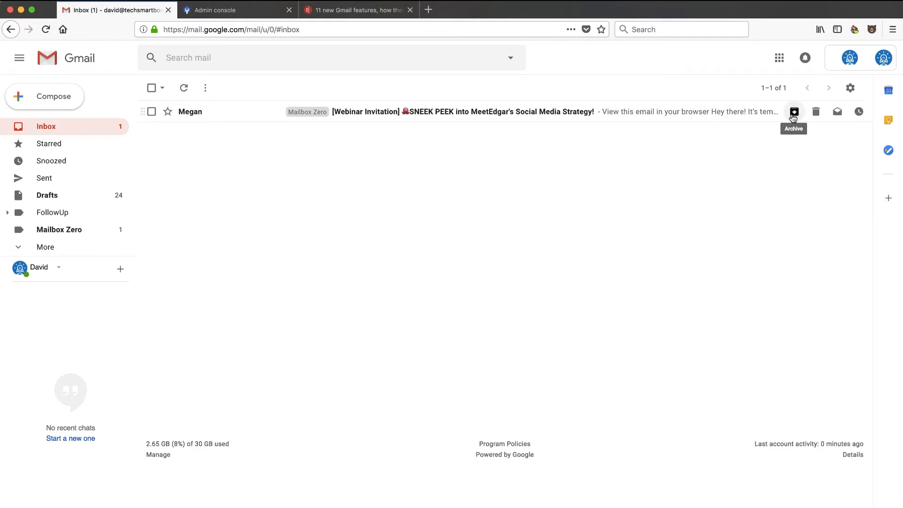
mouse_move(837, 112)
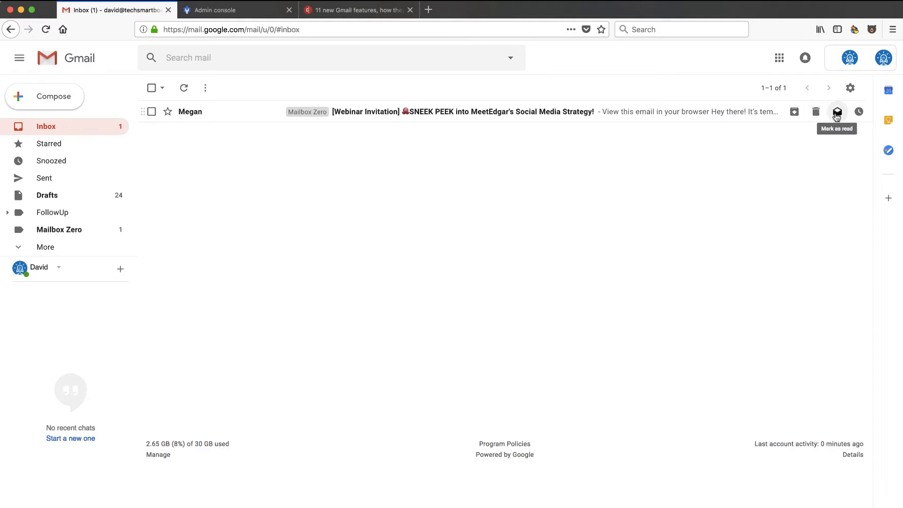
mouse_move(859, 112)
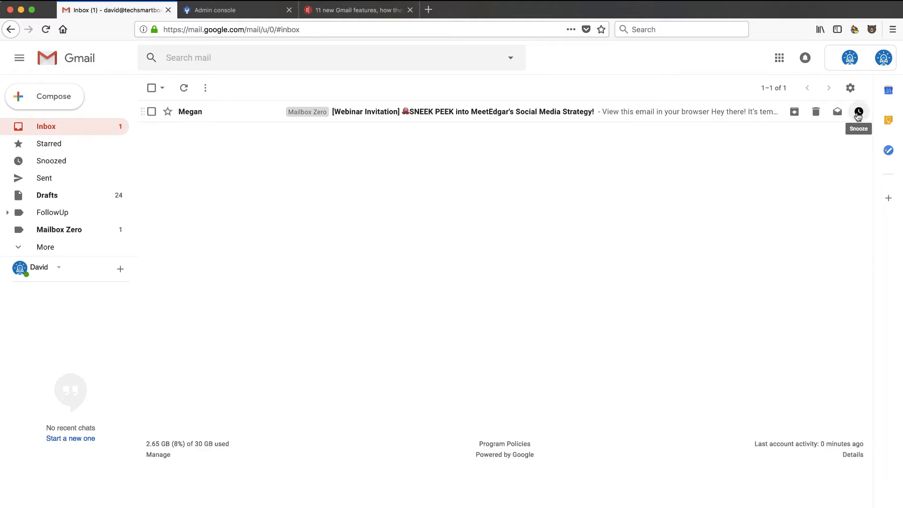
click(858, 112)
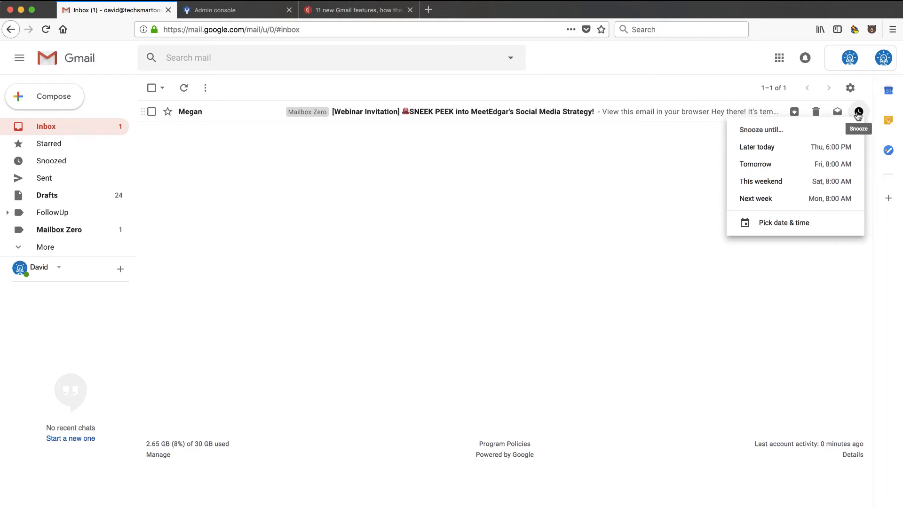
mouse_move(851, 140)
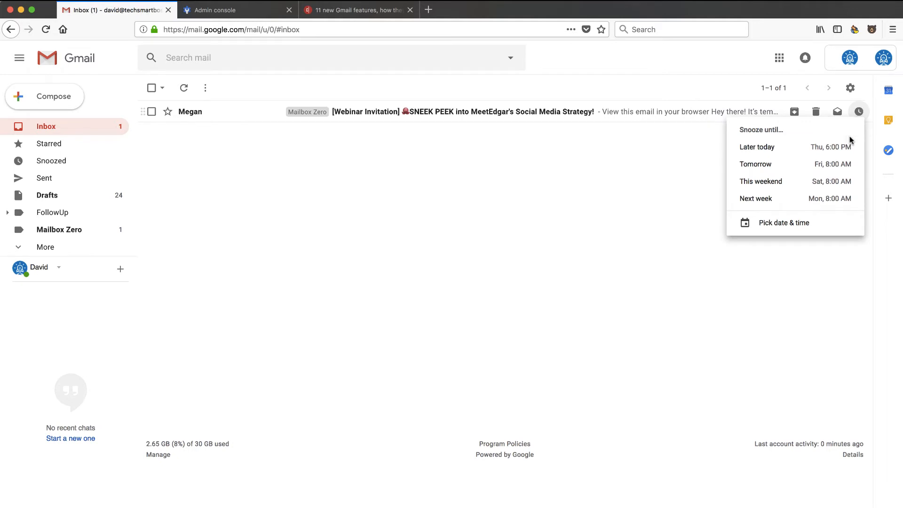
mouse_move(774, 147)
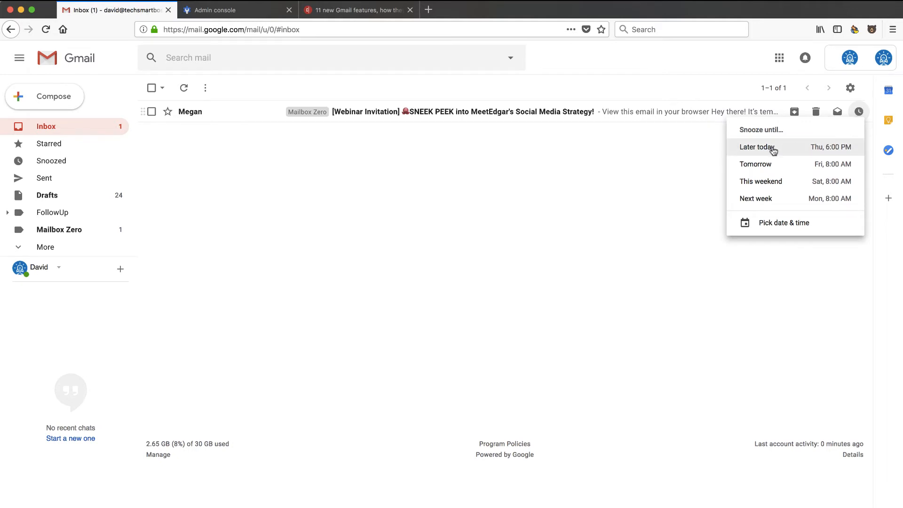
mouse_move(755, 164)
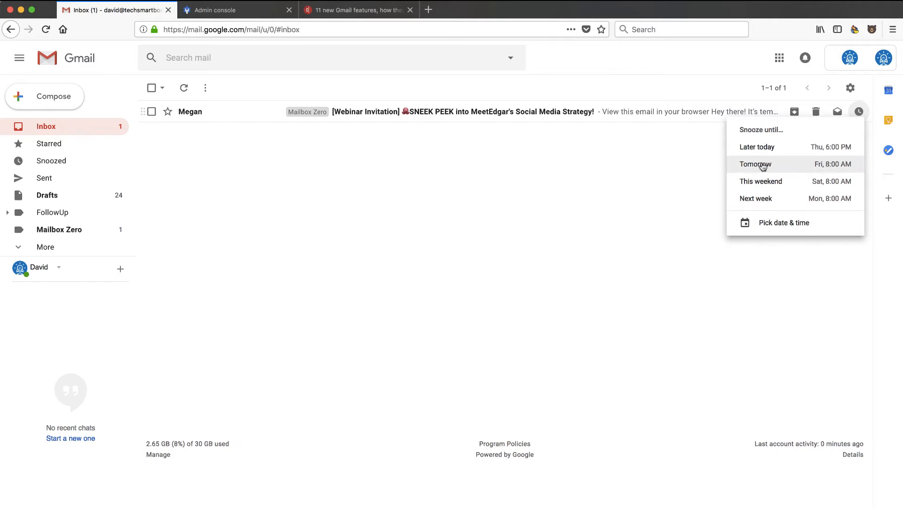
mouse_move(859, 111)
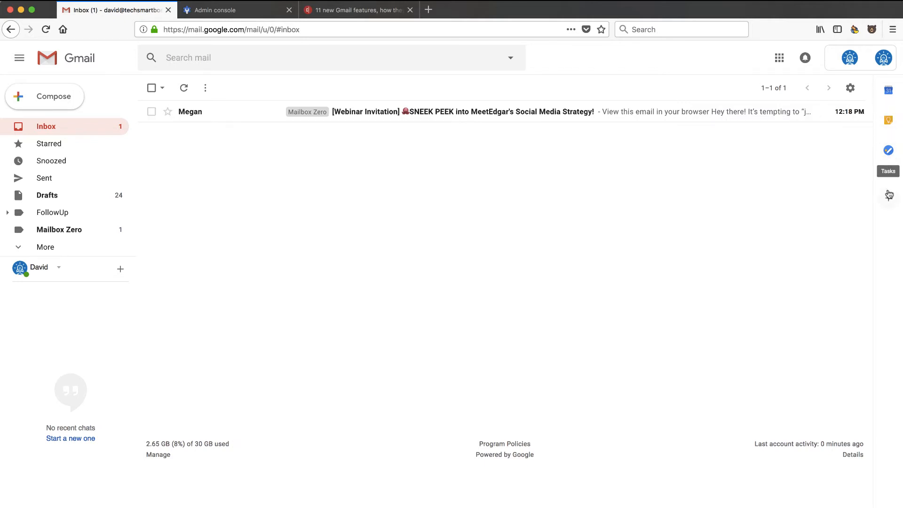
mouse_move(889, 151)
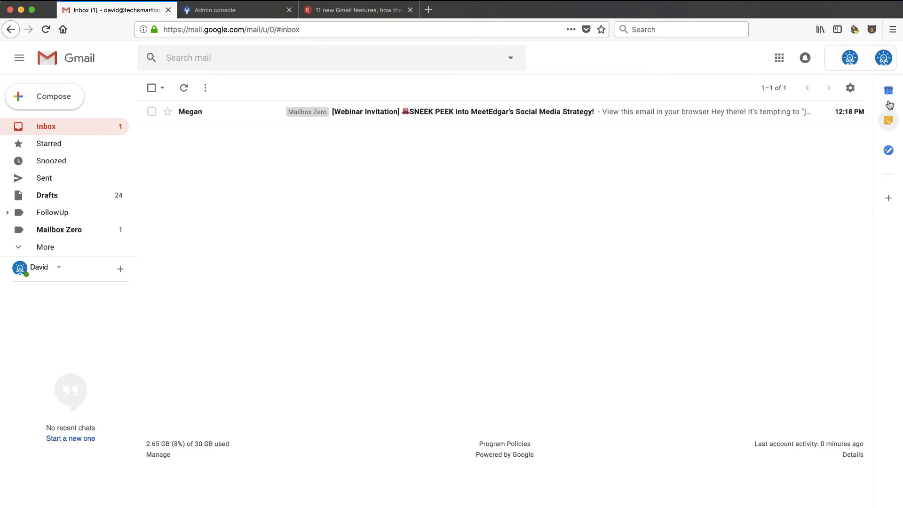
click(888, 90)
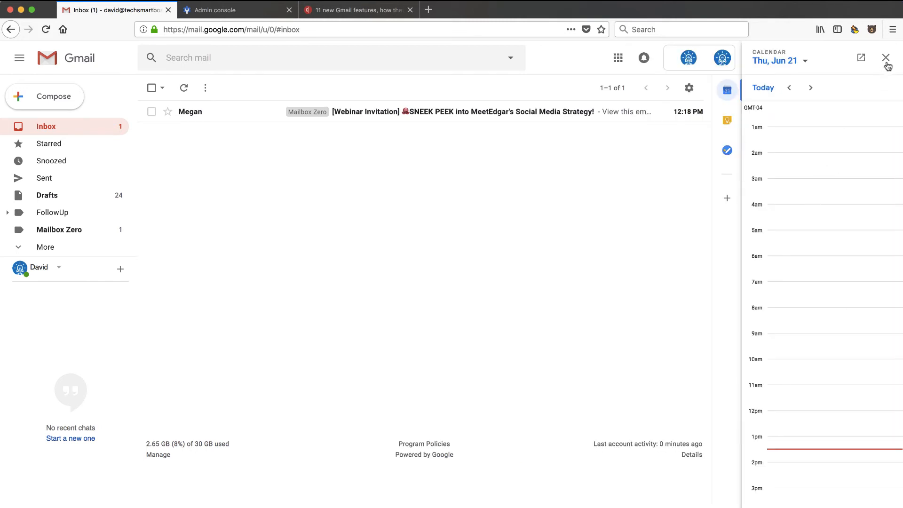
click(886, 57)
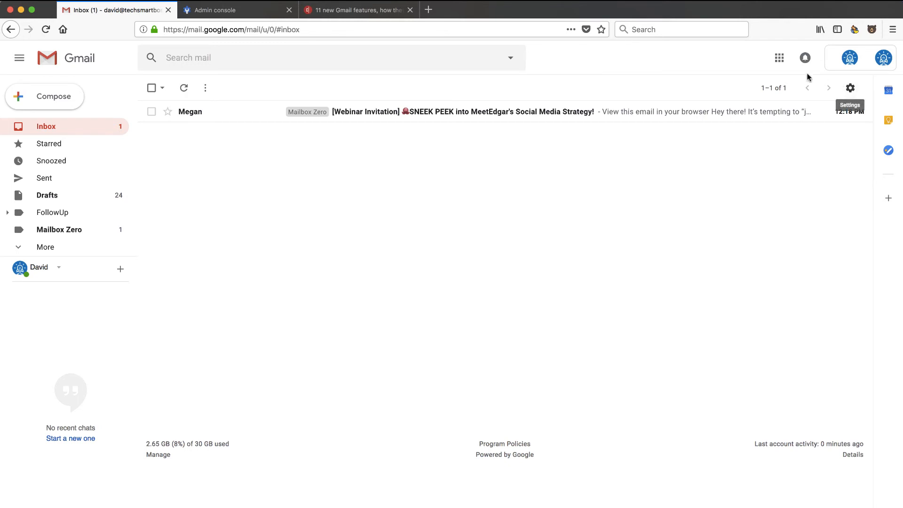
mouse_move(130, 418)
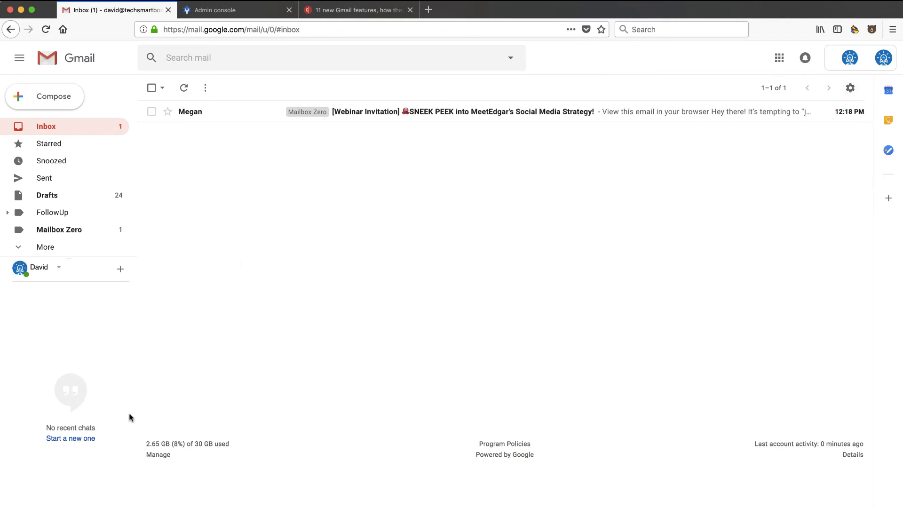
mouse_move(373, 396)
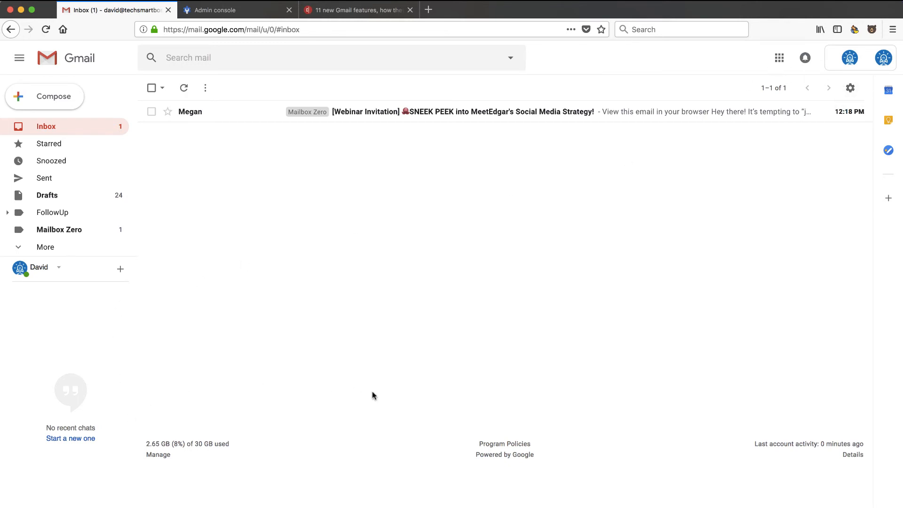